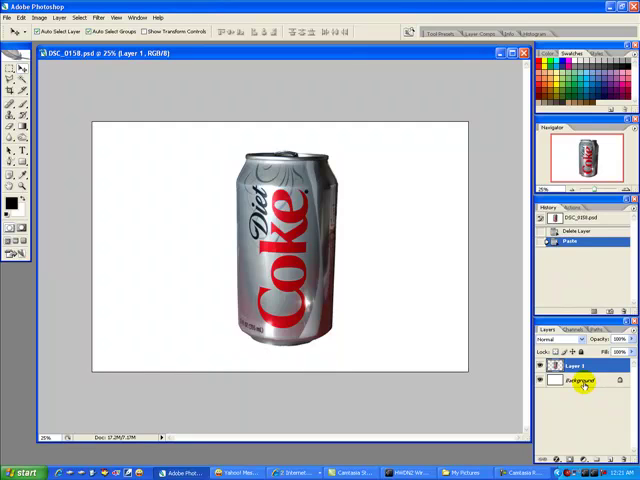
Select the can's layer so it can be duplicated beside the first can.
click(580, 364)
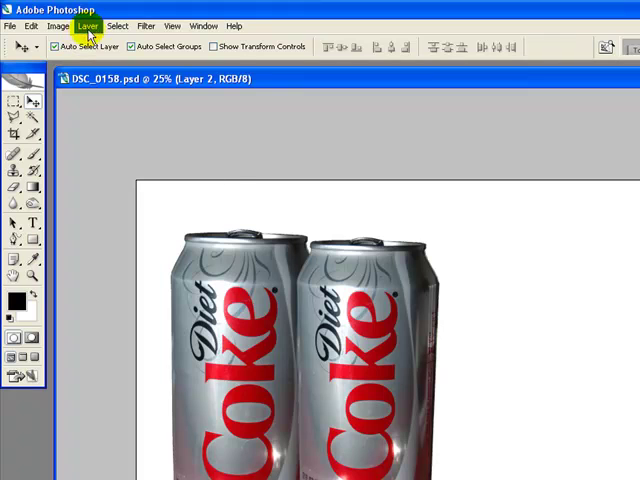
Duplicate the can twice more and Free Transform the third and fourth copies into the overlapping row.
click(88, 24)
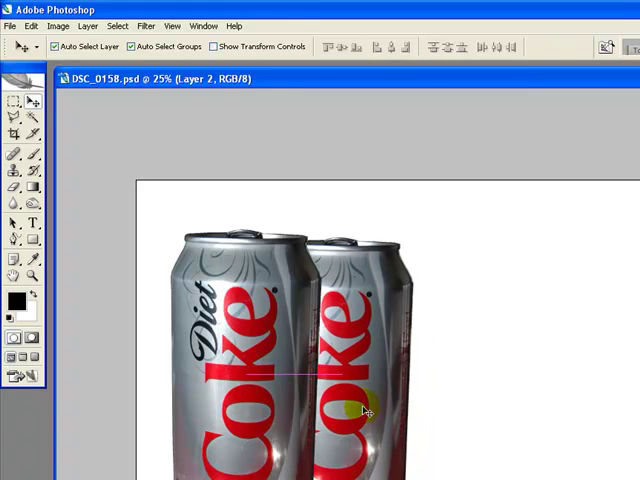
key(Tab)
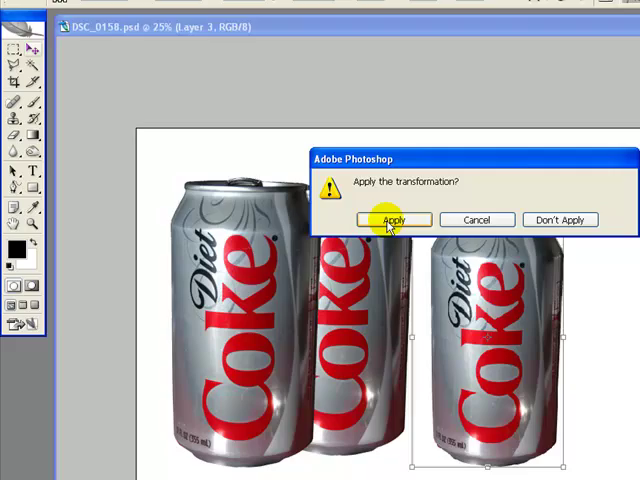
click(394, 220)
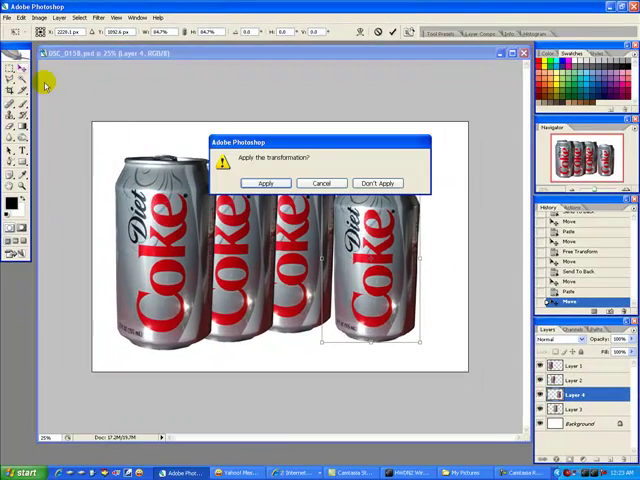
click(264, 184)
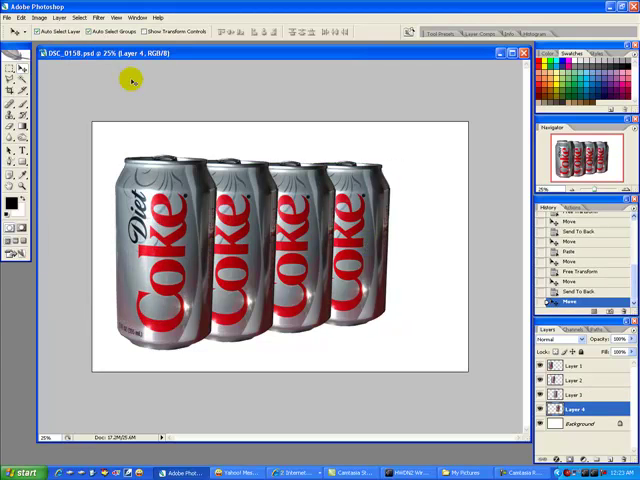
Apply a Perspective transform pulling the right corner inward so the cans recede to the right.
click(20, 16)
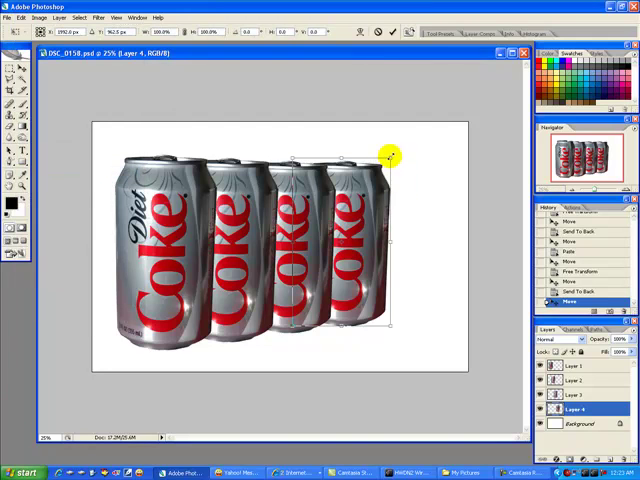
drag(388, 156, 384, 162)
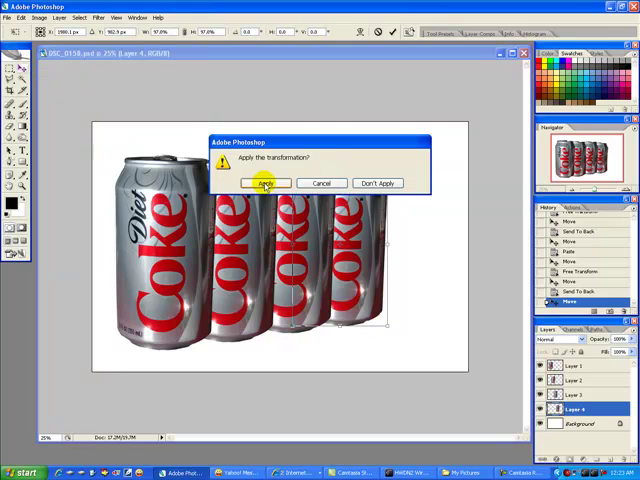
click(266, 184)
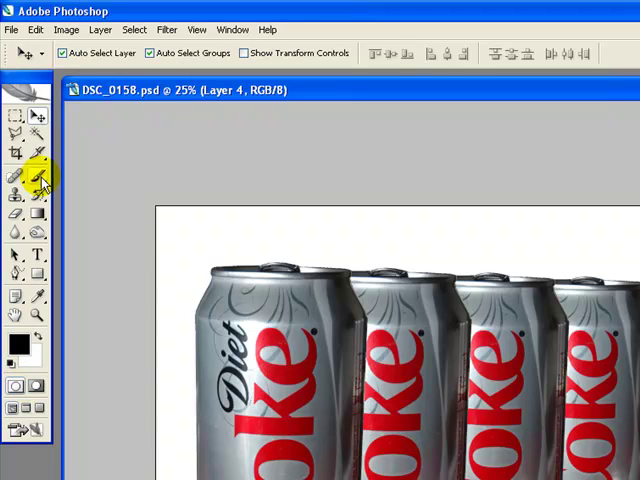
Touch up the can edges with the Brush Tool on the individual can layers.
click(40, 176)
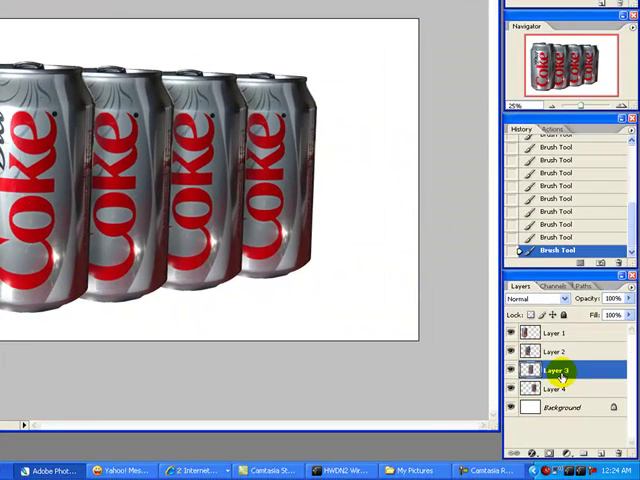
click(190, 96)
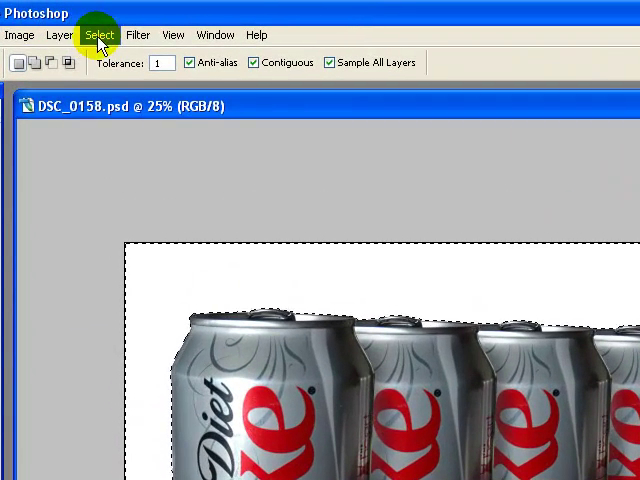
Invert the Magic Wand background selection onto the cans to isolate them on one layer.
click(108, 24)
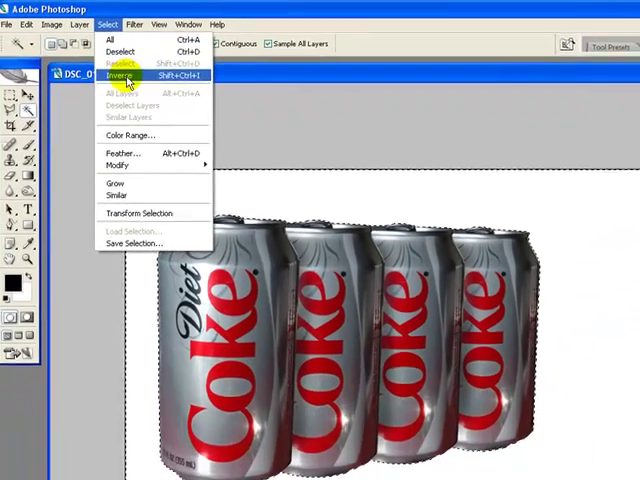
click(120, 76)
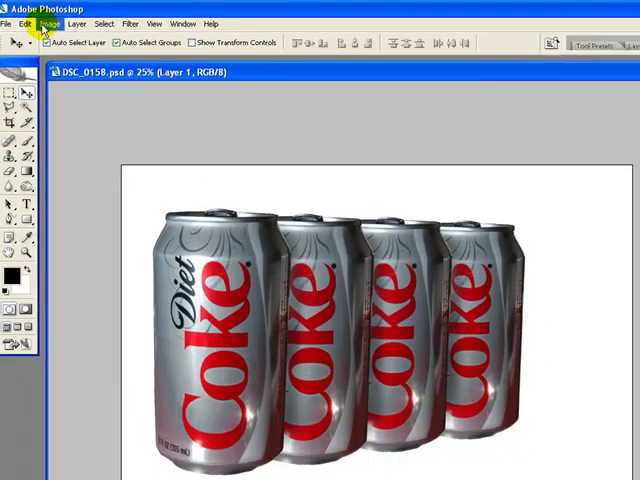
Skew the flipped cans copy with Free Transform so its can bottoms line up under the originals.
click(44, 24)
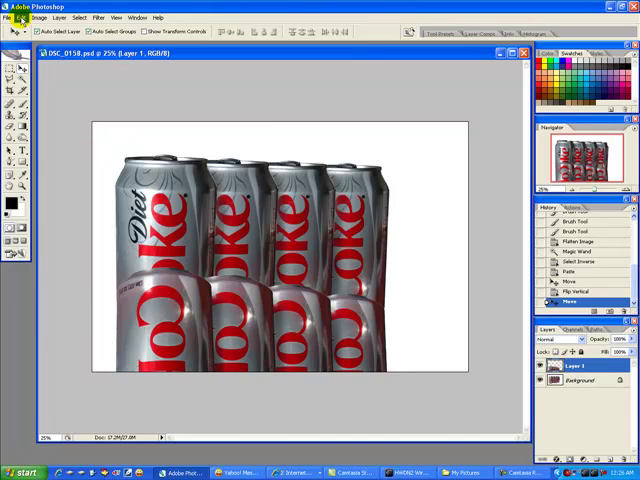
click(22, 16)
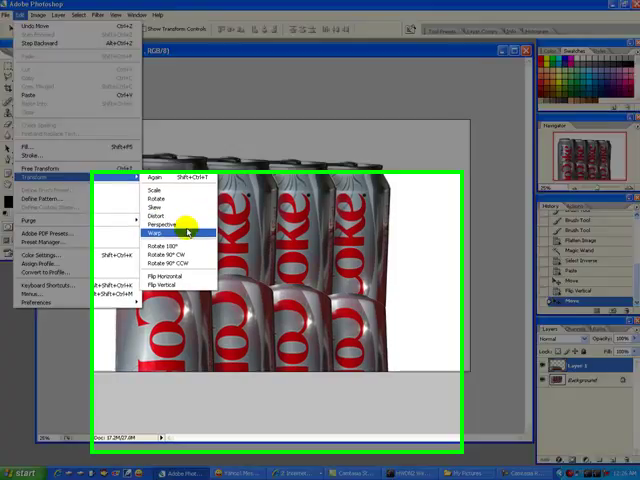
click(158, 232)
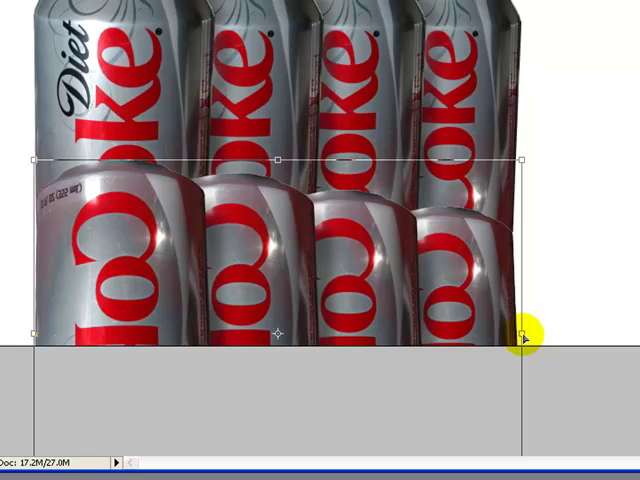
drag(528, 338, 528, 264)
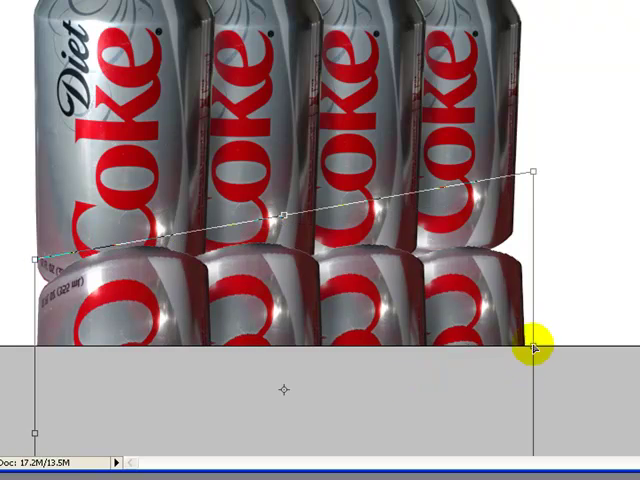
drag(536, 344, 370, 350)
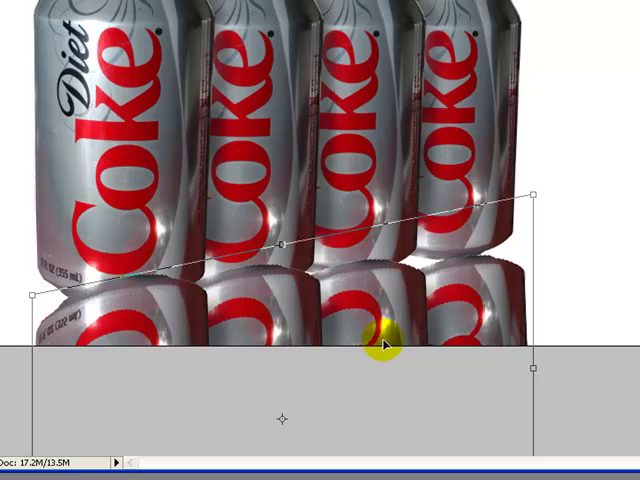
mouse_move(530, 368)
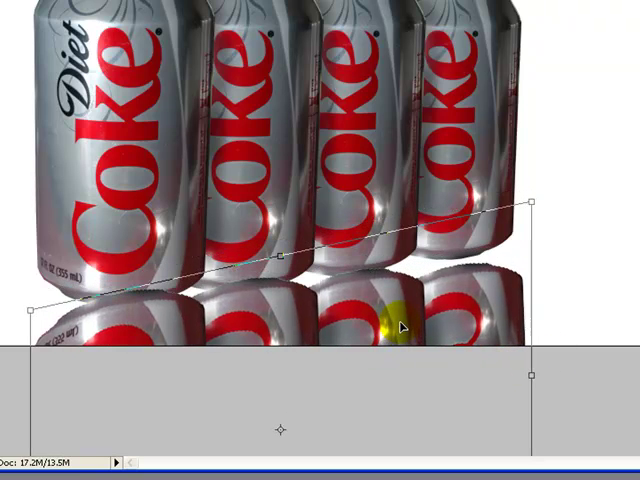
drag(404, 324, 536, 356)
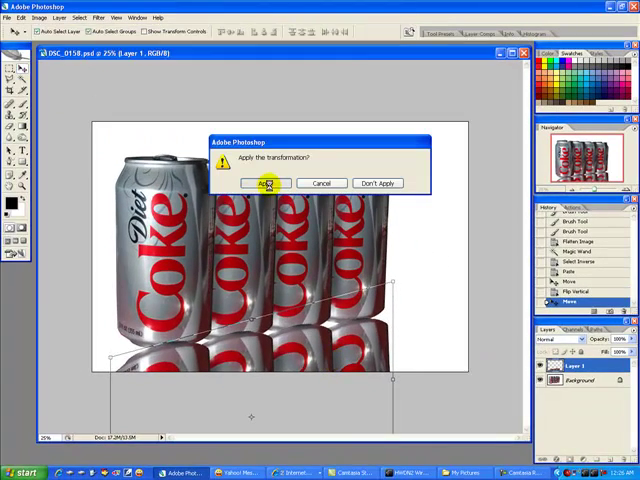
Apply the reflection transform and erase its lower part with a soft Eraser so it fades to white.
click(264, 184)
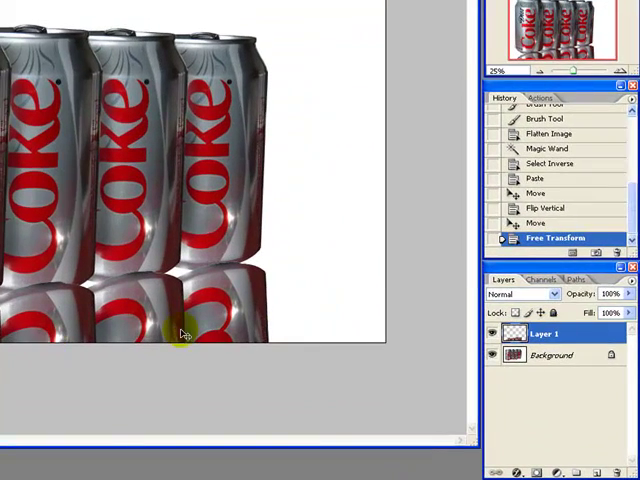
click(596, 296)
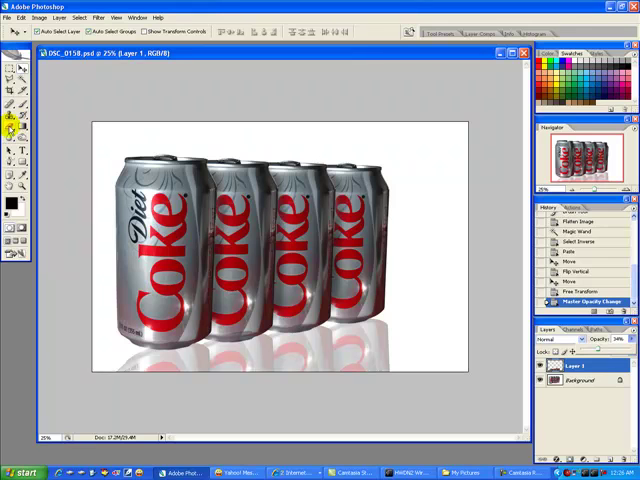
click(12, 88)
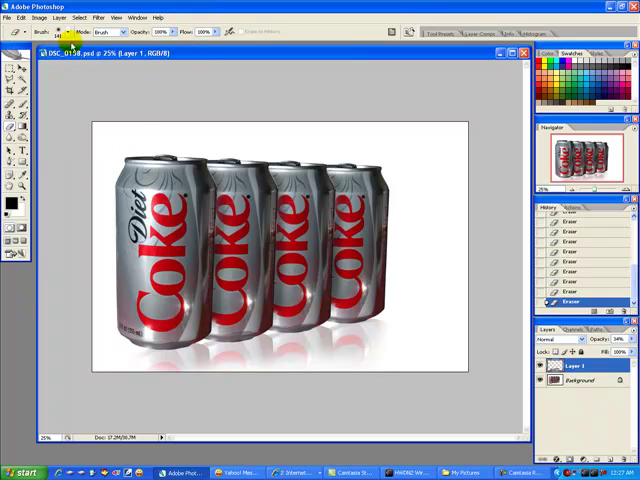
click(60, 32)
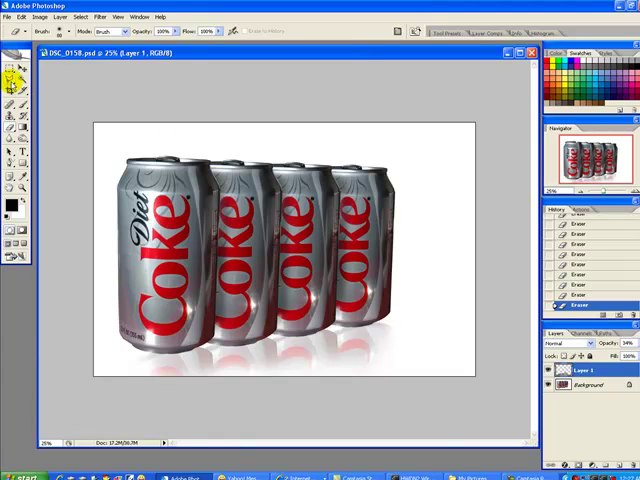
Select the background with the Magic Wand and brush a soft grey low-opacity shadow behind the cans.
click(588, 386)
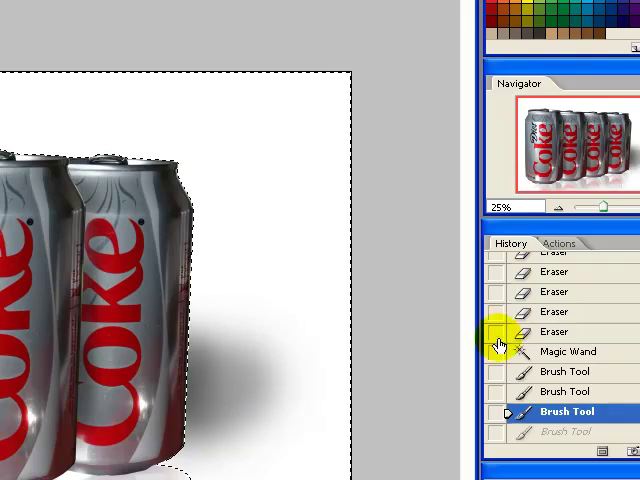
click(568, 352)
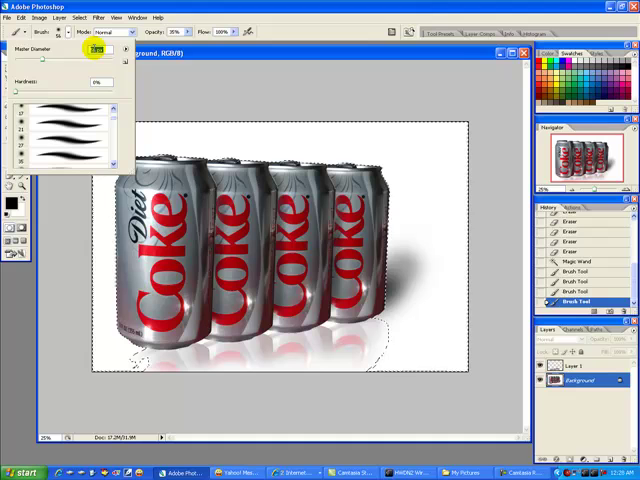
click(184, 32)
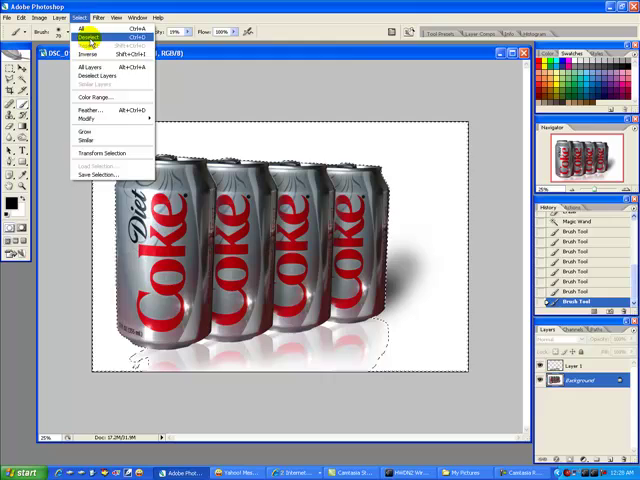
Deselect the background area, leaving the shadowed cans unselected.
click(88, 48)
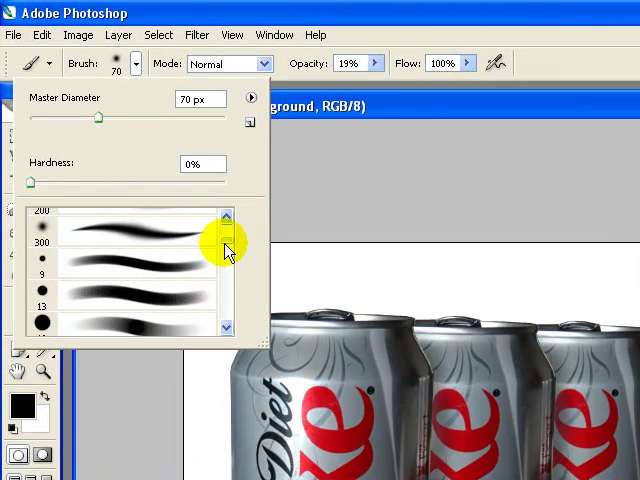
Pick a yellow soft brush colour and dab a glint near the Diet lettering on the first can.
scroll(down, 3)
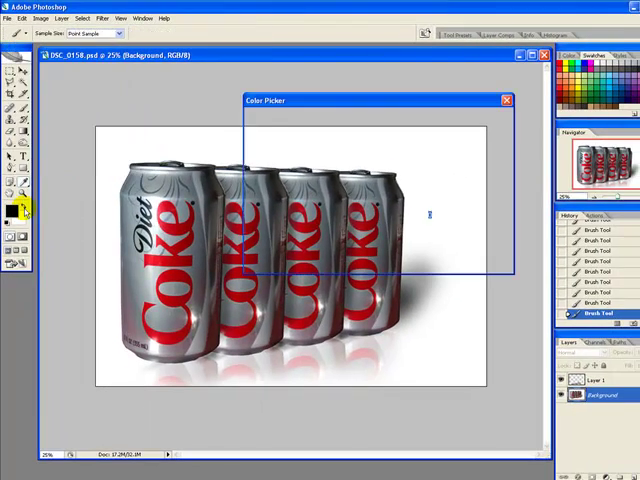
click(504, 100)
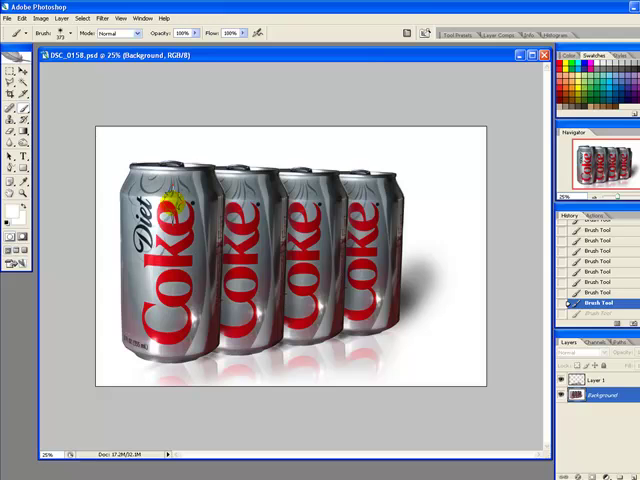
click(130, 378)
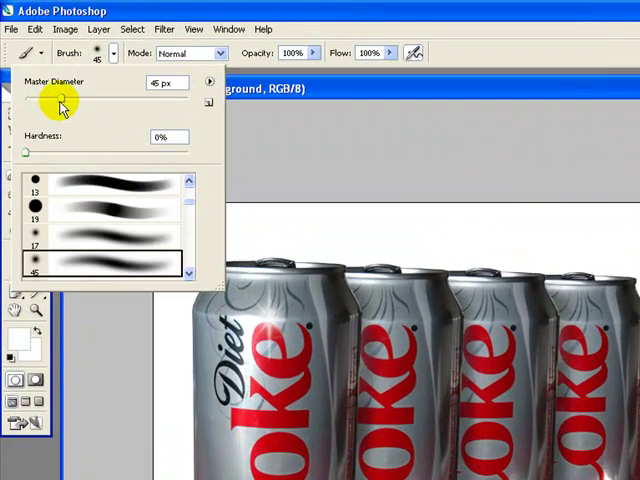
Enlarge the soft brush diameter above 46 px with the Master Diameter slider.
drag(62, 104, 116, 104)
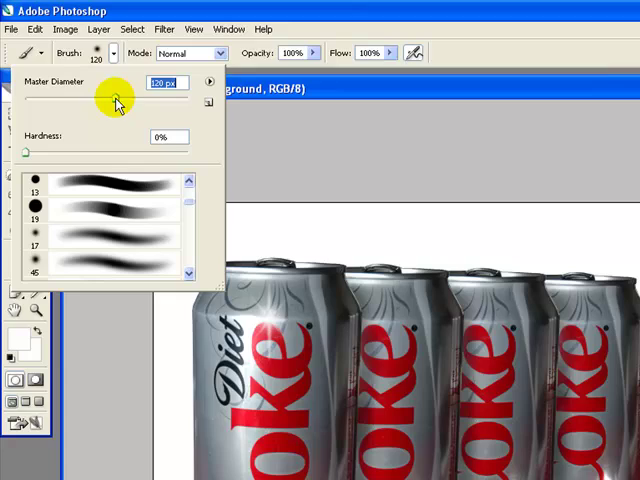